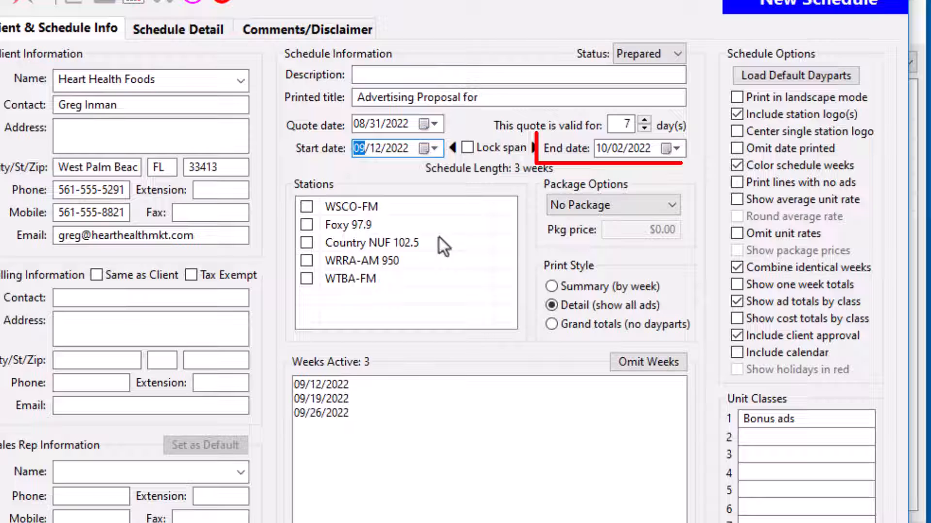
Move the Heart Health Foods end date later through the calendar to 11/06/2022.
{"action": "left_click", "coordinate": [671, 148]}
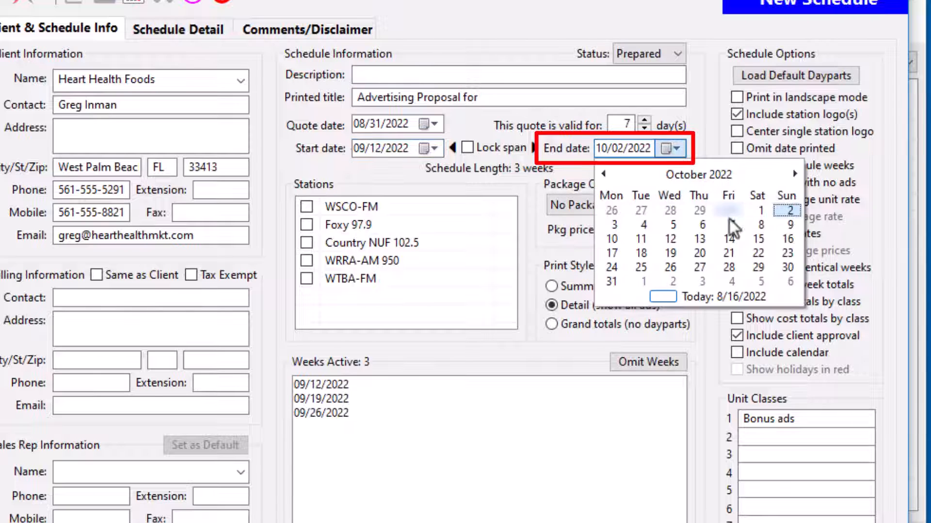
{"action": "left_click", "coordinate": [788, 239]}
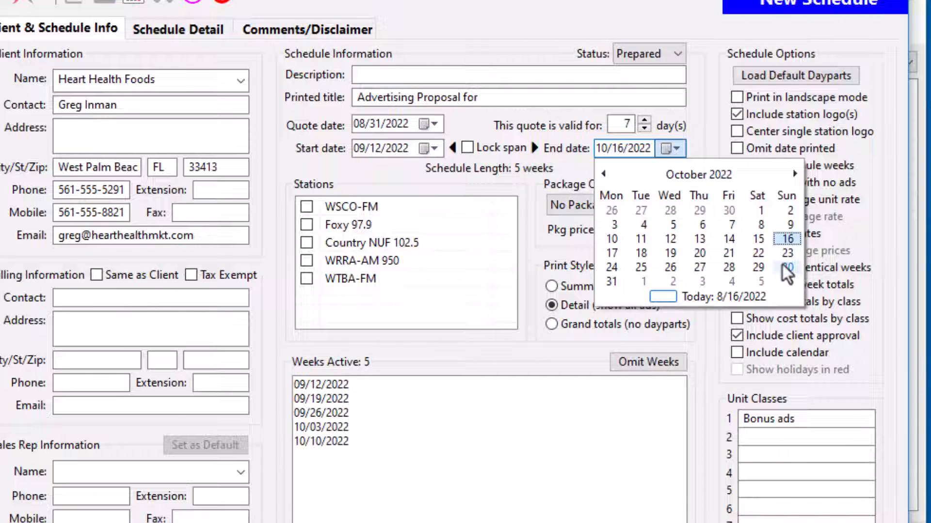
{"action": "left_click", "coordinate": [787, 252]}
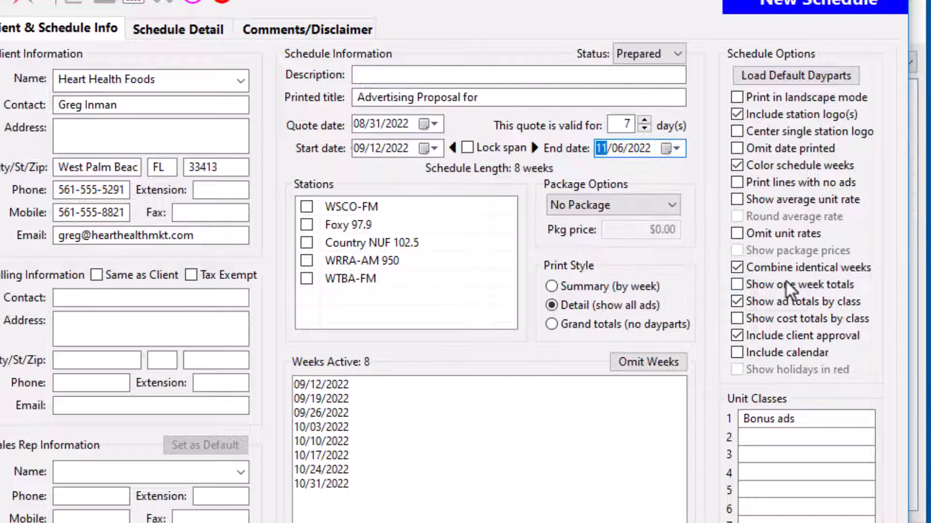
{"action": "left_click", "coordinate": [737, 284]}
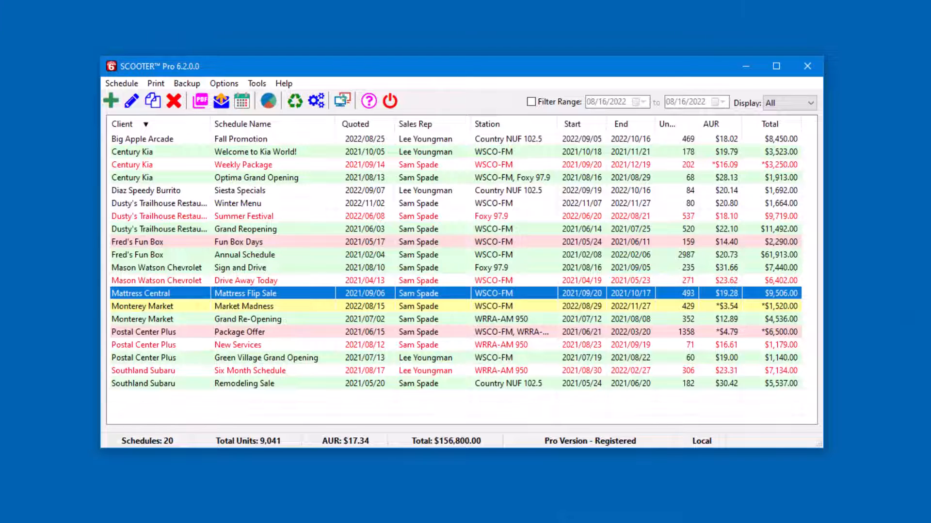
{"action": "mouse_move", "coordinate": [318, 324]}
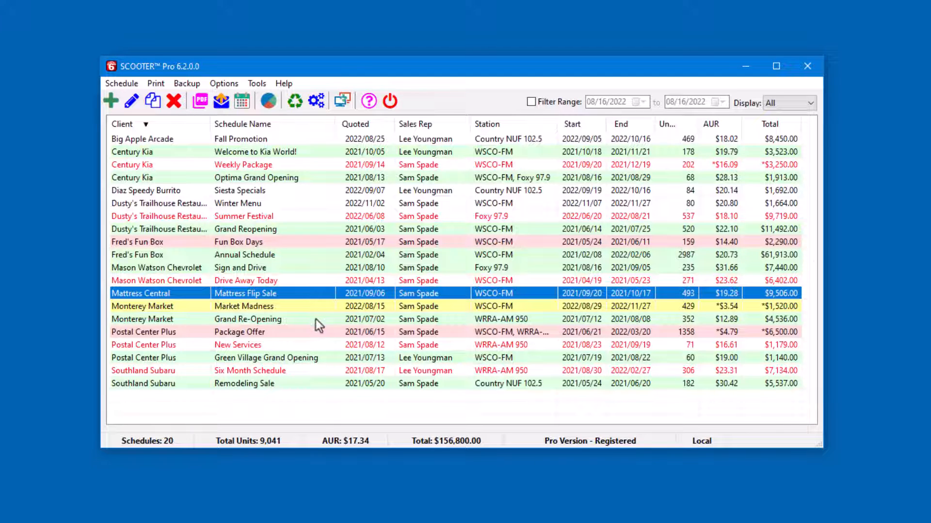
{"action": "mouse_move", "coordinate": [315, 296]}
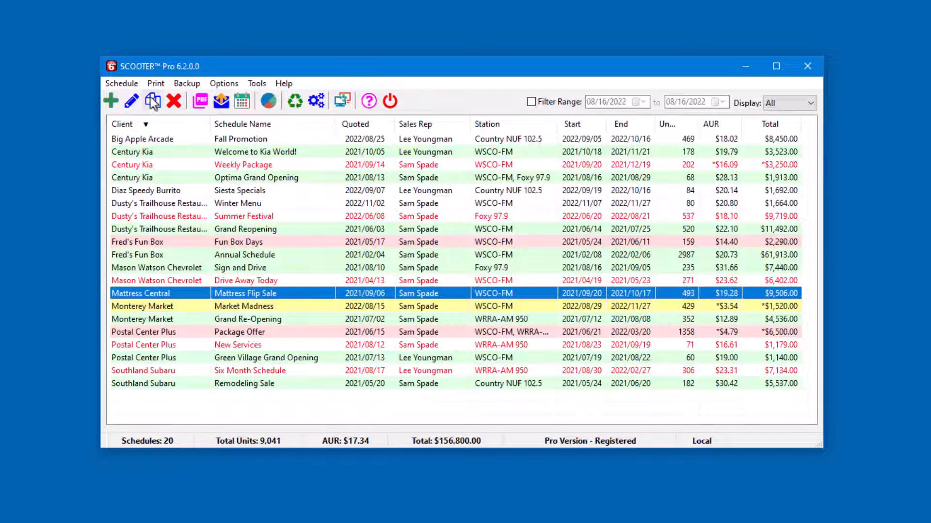
{"action": "mouse_move", "coordinate": [154, 101]}
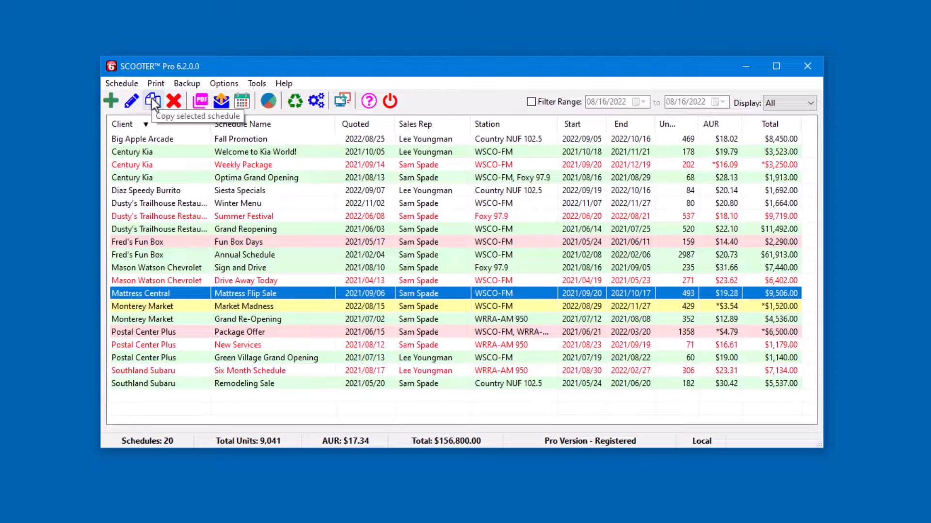
Copy Mattress Central's Mattress Flip Sale schedule from the schedule list.
{"action": "left_click", "coordinate": [153, 100]}
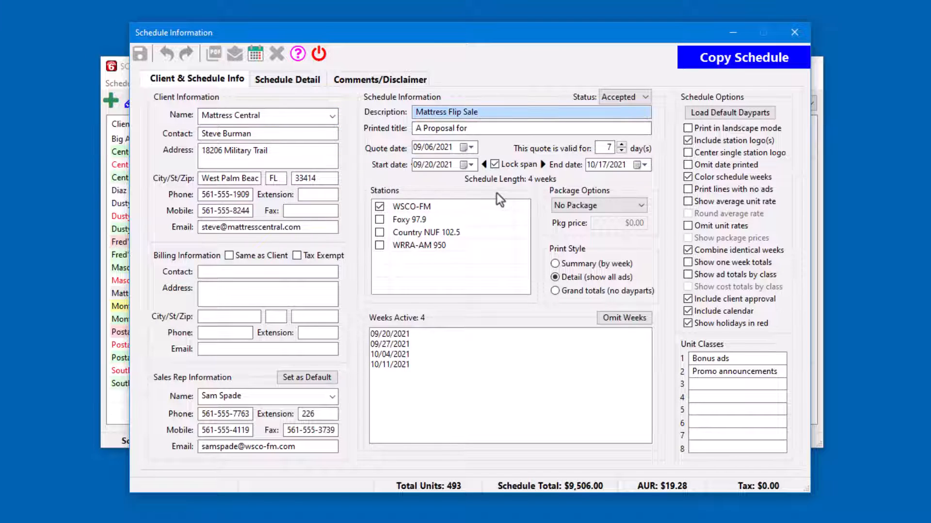
Append 2022 to the copied schedule's description, then open the date adjustment calendar.
{"action": "type", "text": "20"}
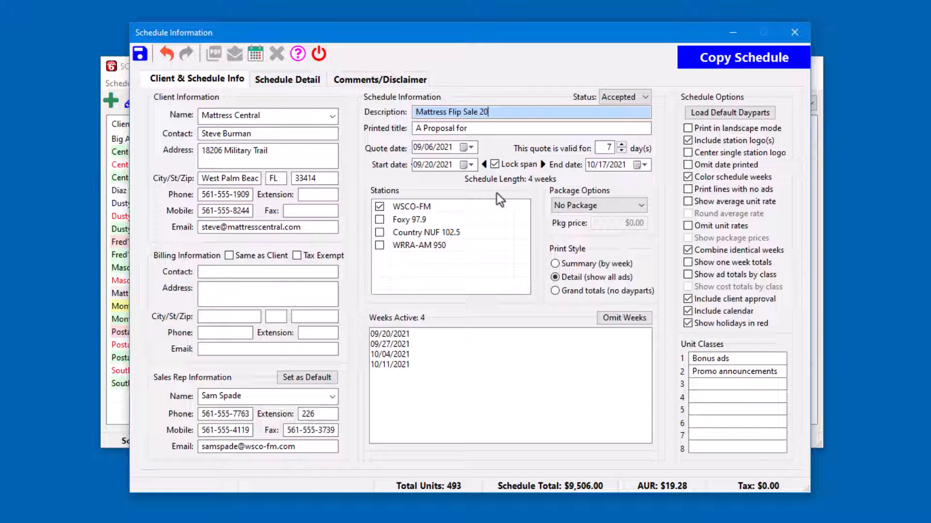
{"action": "type", "text": "22"}
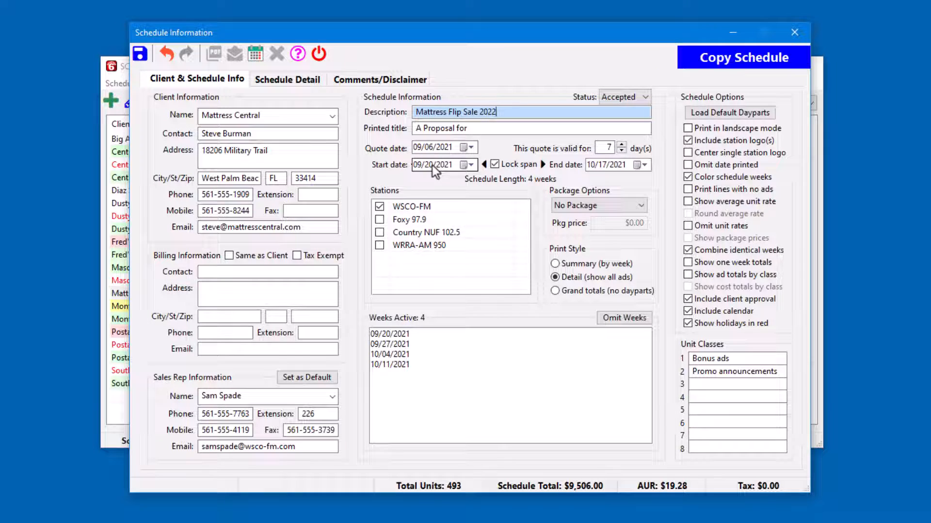
{"action": "left_click", "coordinate": [470, 164]}
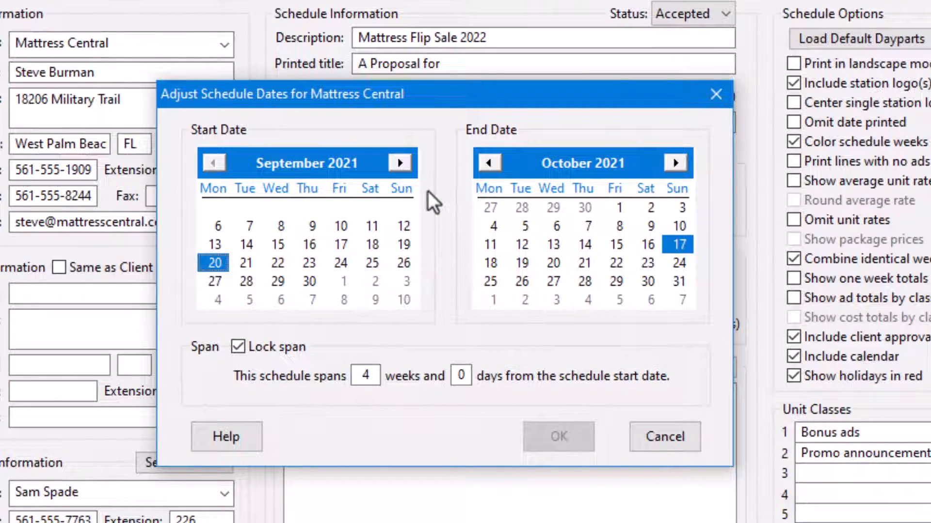
{"action": "mouse_move", "coordinate": [445, 219]}
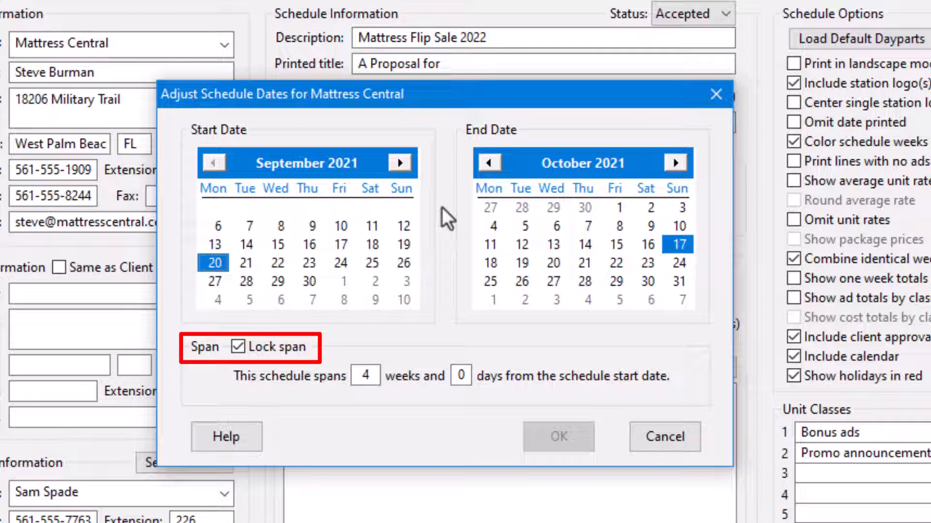
Advance the start calendar to September and set dates September 5 to October 21, 2022.
{"action": "left_click", "coordinate": [400, 163]}
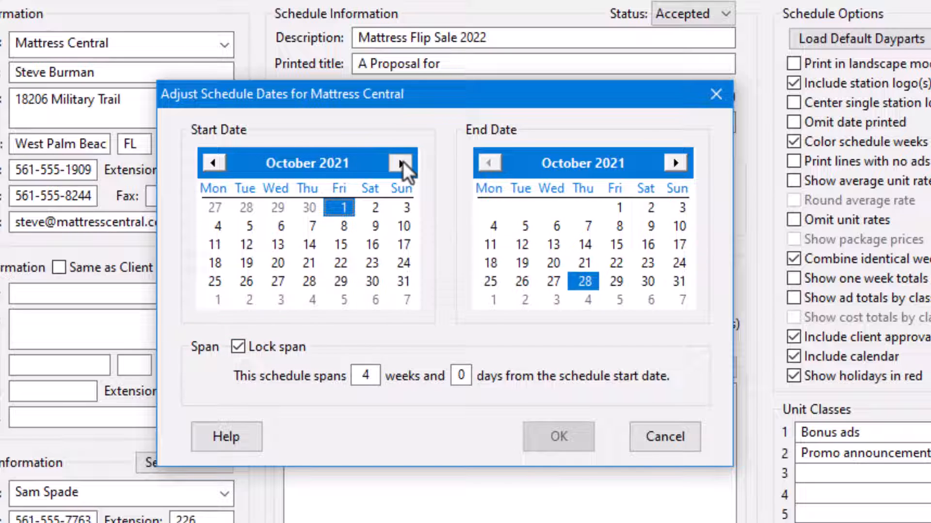
{"action": "left_click", "coordinate": [402, 162]}
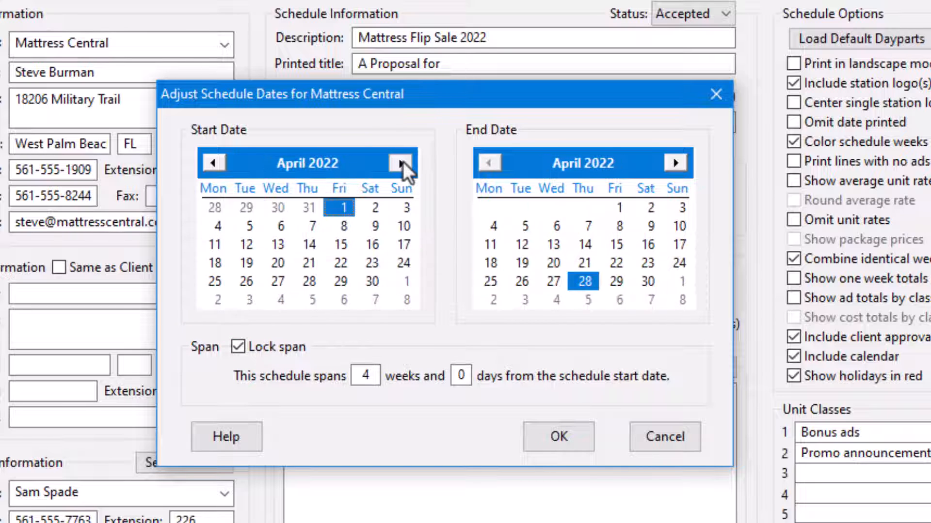
{"action": "left_click", "coordinate": [401, 163]}
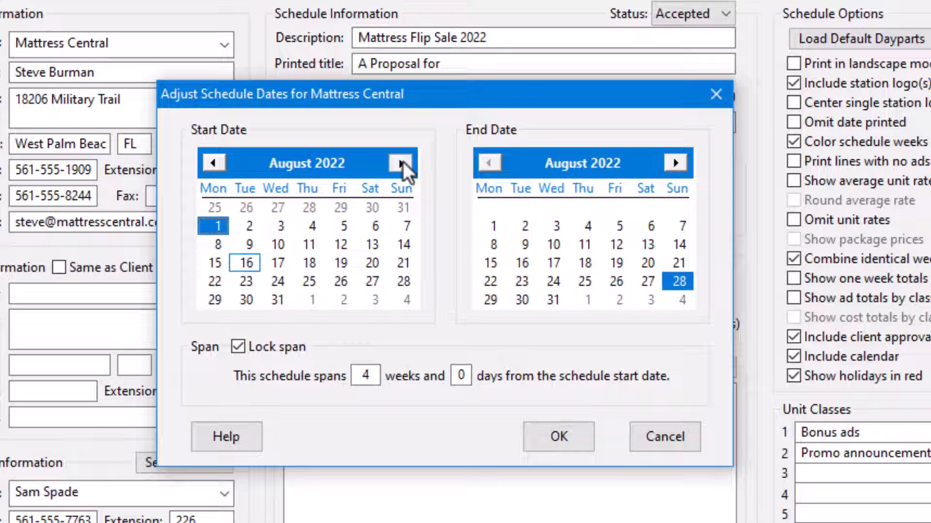
{"action": "left_click", "coordinate": [400, 163]}
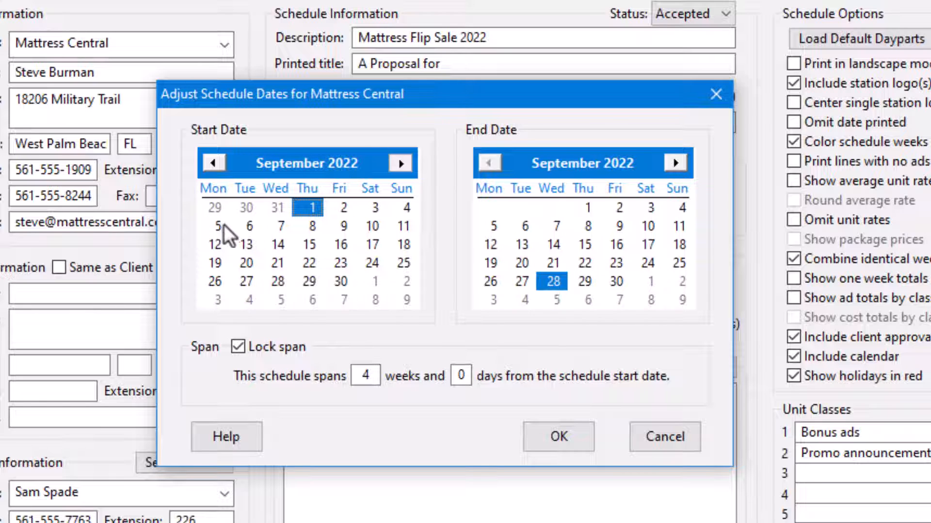
{"action": "left_click", "coordinate": [214, 225]}
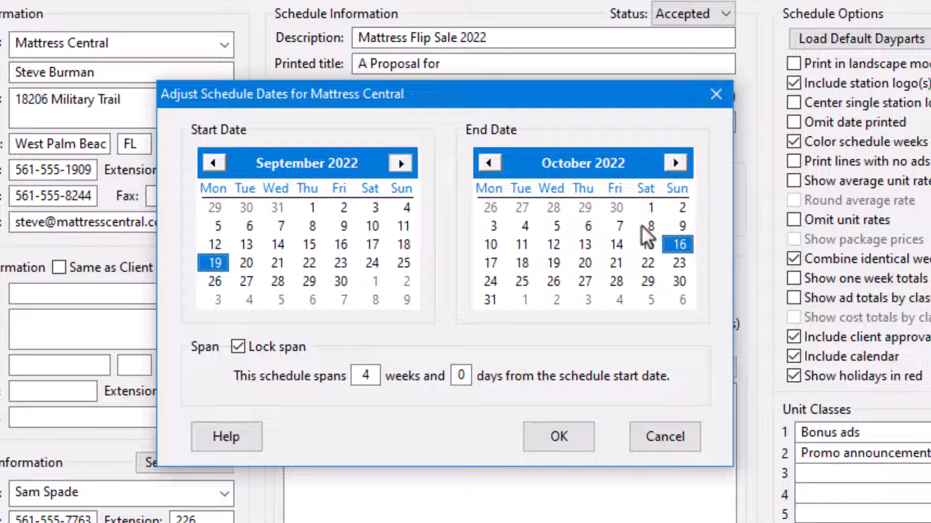
{"action": "left_click", "coordinate": [214, 225]}
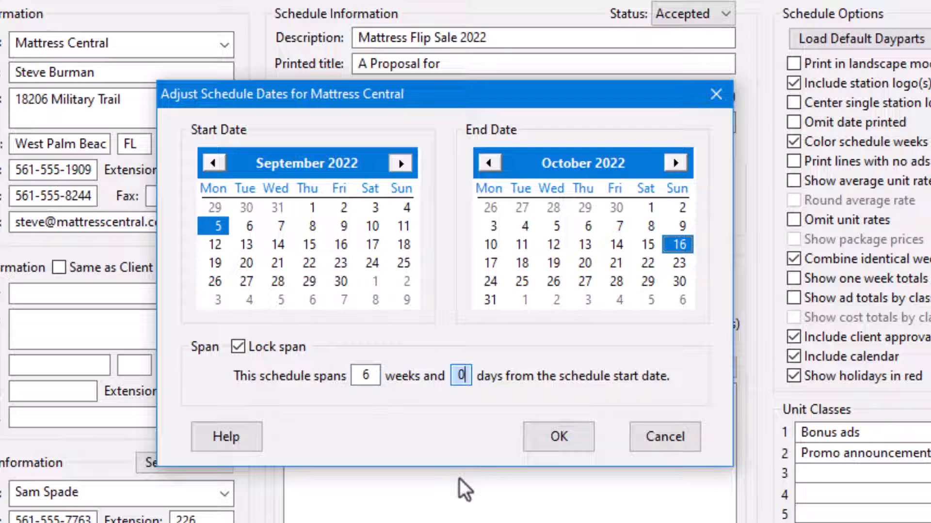
{"action": "left_click", "coordinate": [614, 262]}
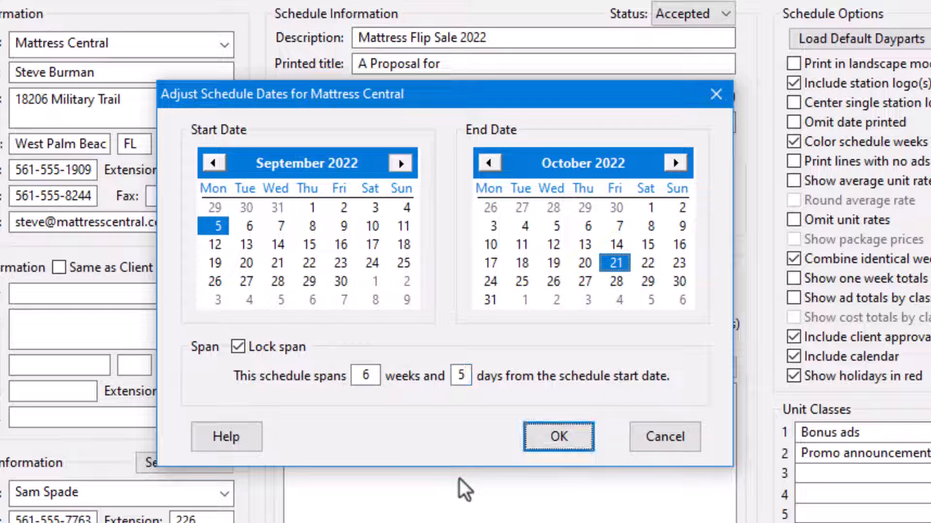
{"action": "mouse_move", "coordinate": [686, 267]}
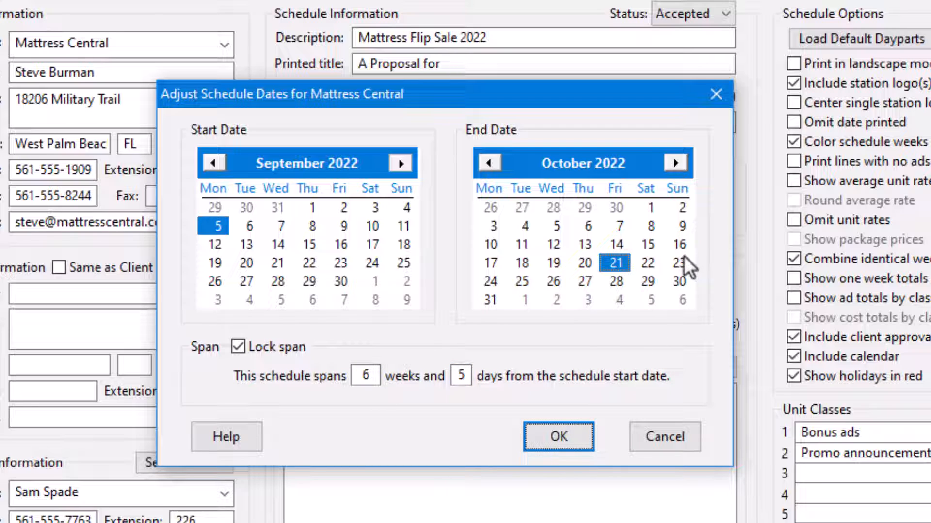
Unlock the span and set start August 15, end October 2, 2022.
{"action": "left_click", "coordinate": [213, 162]}
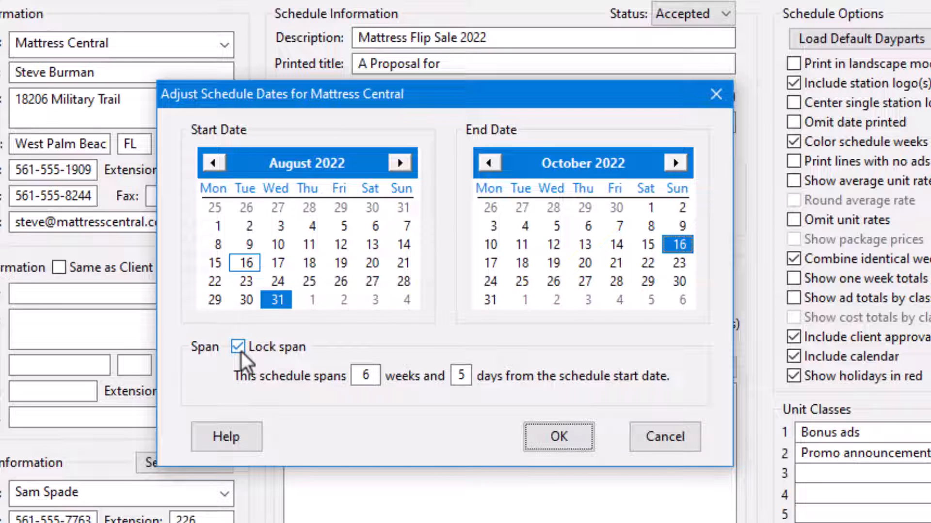
{"action": "left_click", "coordinate": [238, 347]}
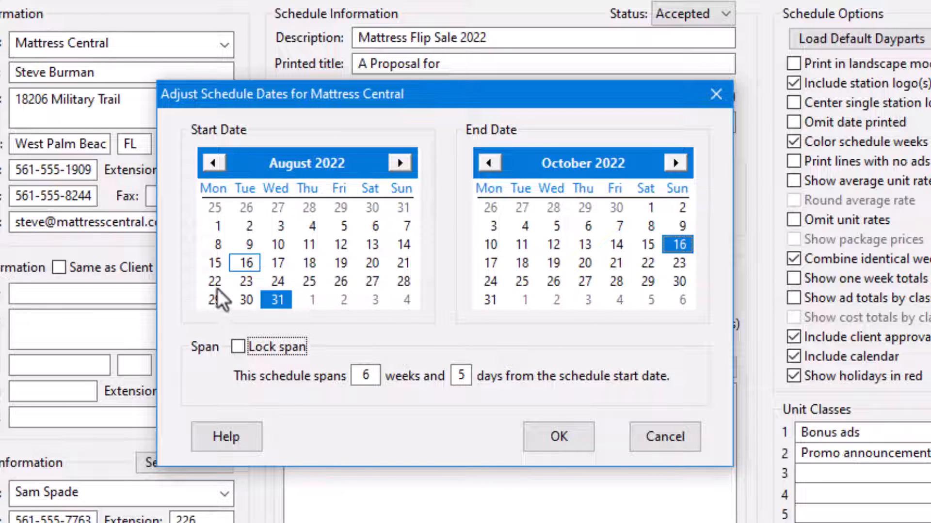
{"action": "left_click", "coordinate": [214, 281]}
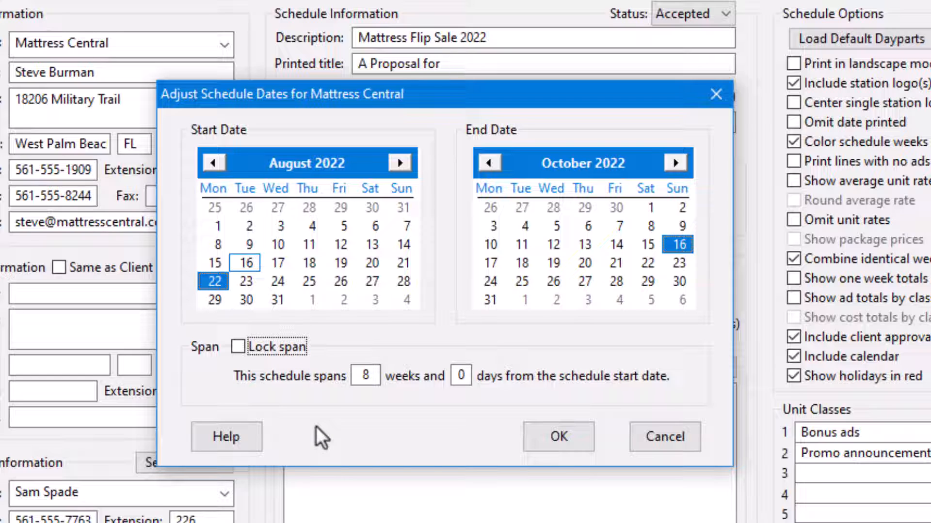
{"action": "mouse_move", "coordinate": [224, 272]}
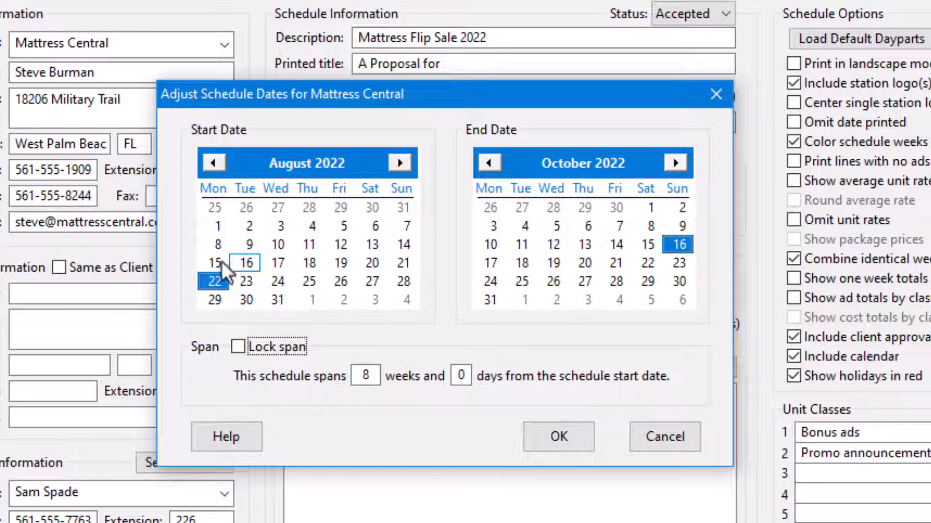
{"action": "left_click", "coordinate": [214, 262]}
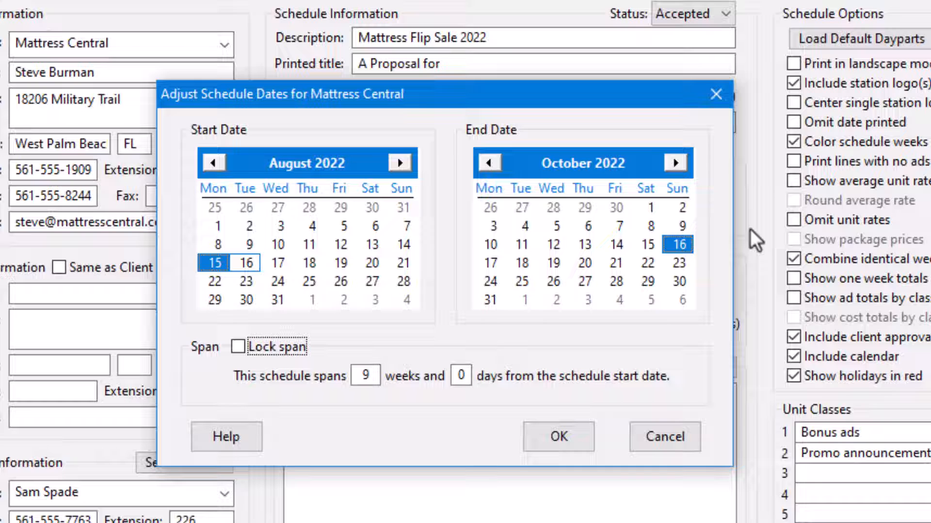
{"action": "mouse_move", "coordinate": [682, 217]}
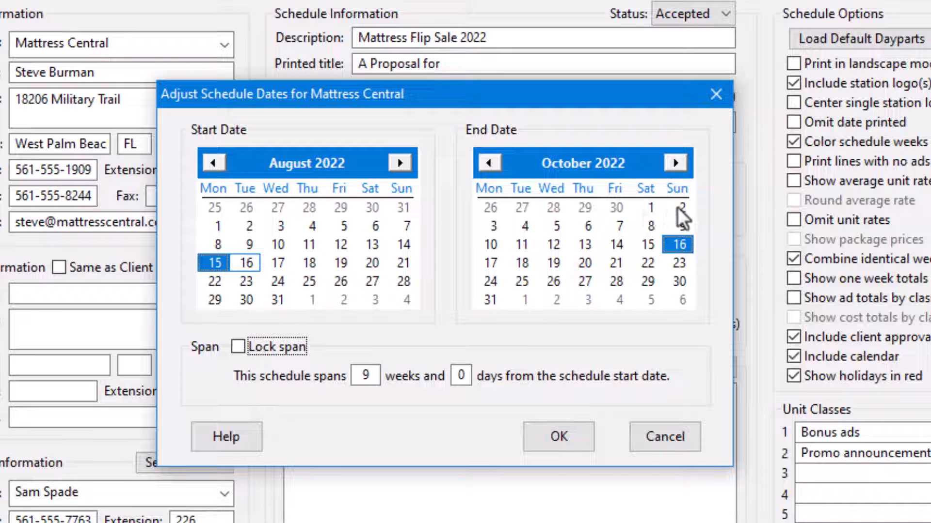
{"action": "left_click", "coordinate": [681, 206]}
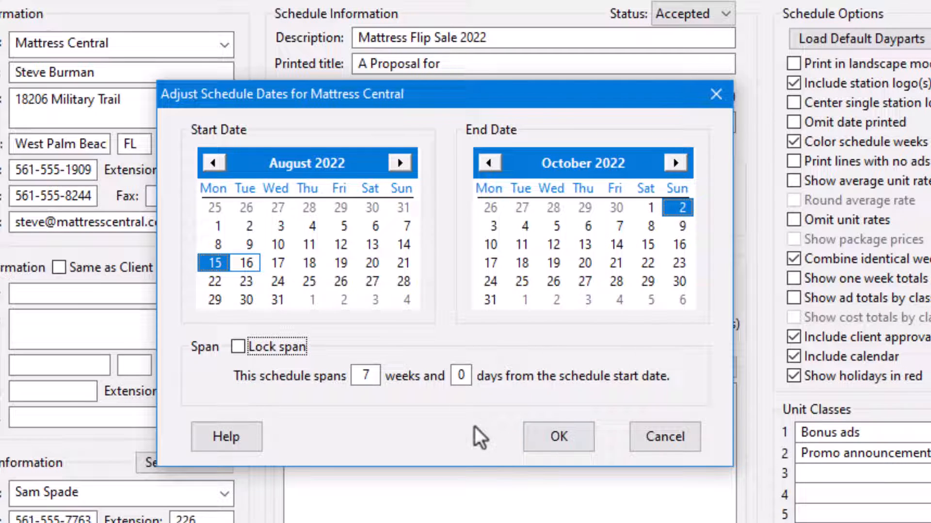
{"action": "mouse_move", "coordinate": [469, 442]}
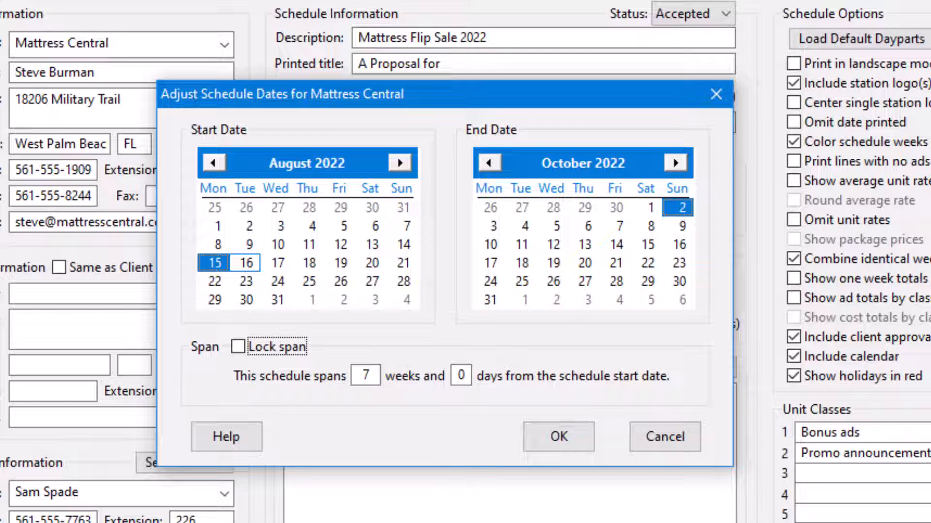
{"action": "mouse_move", "coordinate": [312, 255]}
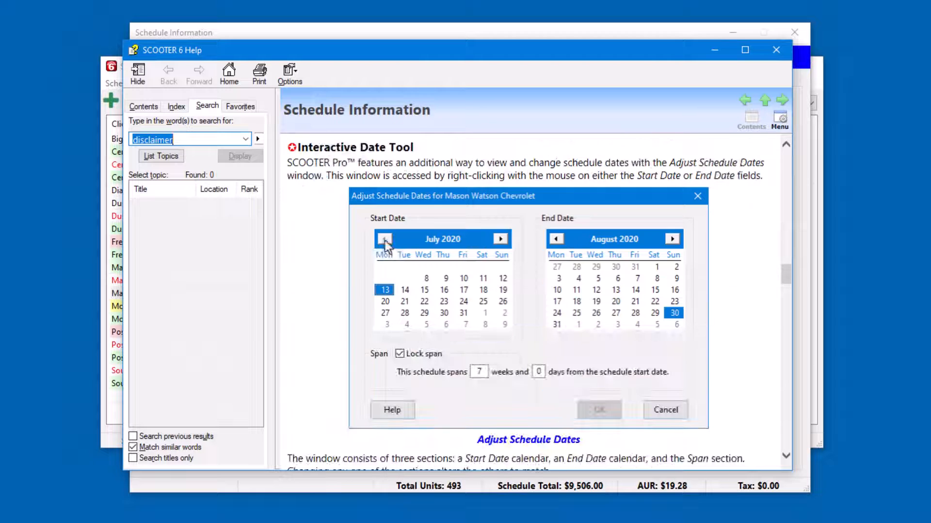
{"action": "mouse_move", "coordinate": [337, 332]}
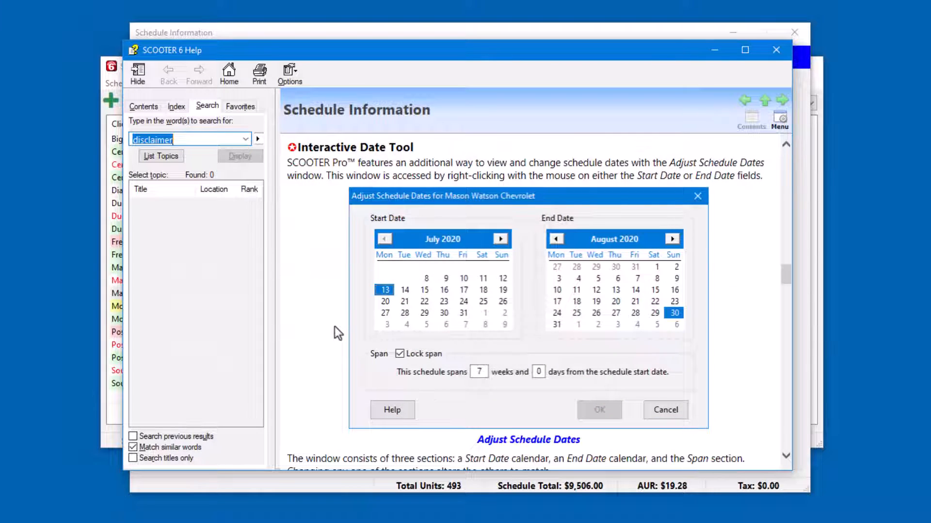
{"action": "mouse_move", "coordinate": [353, 334]}
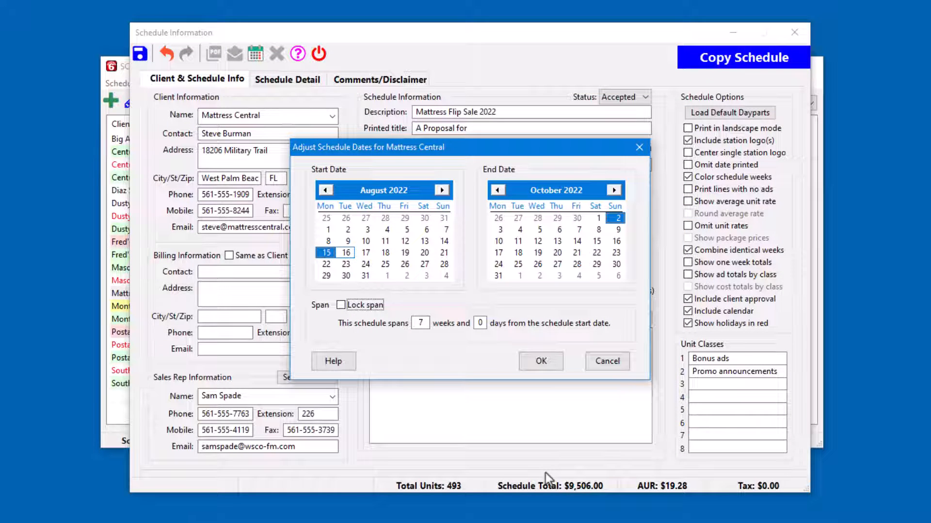
Confirm the Adjust Schedule Dates window to apply 08/15/2022–10/02/2022.
{"action": "left_click", "coordinate": [540, 360]}
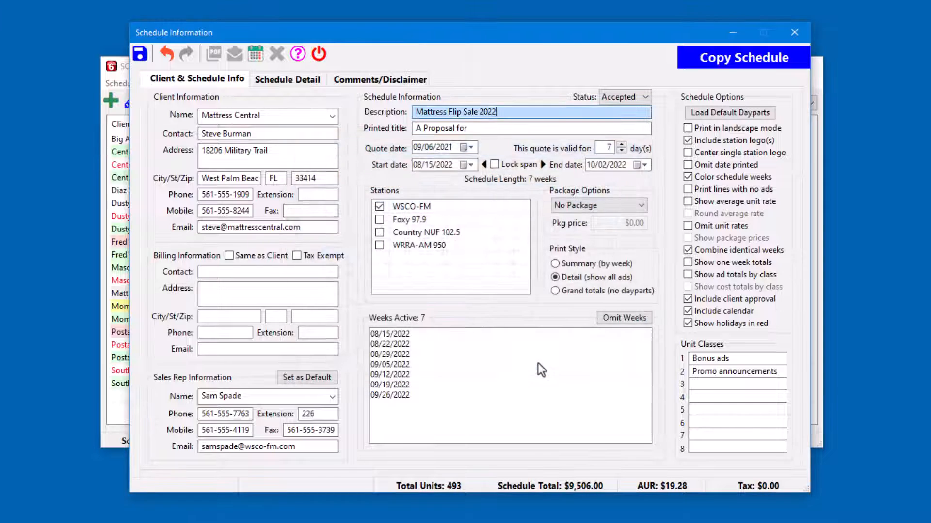